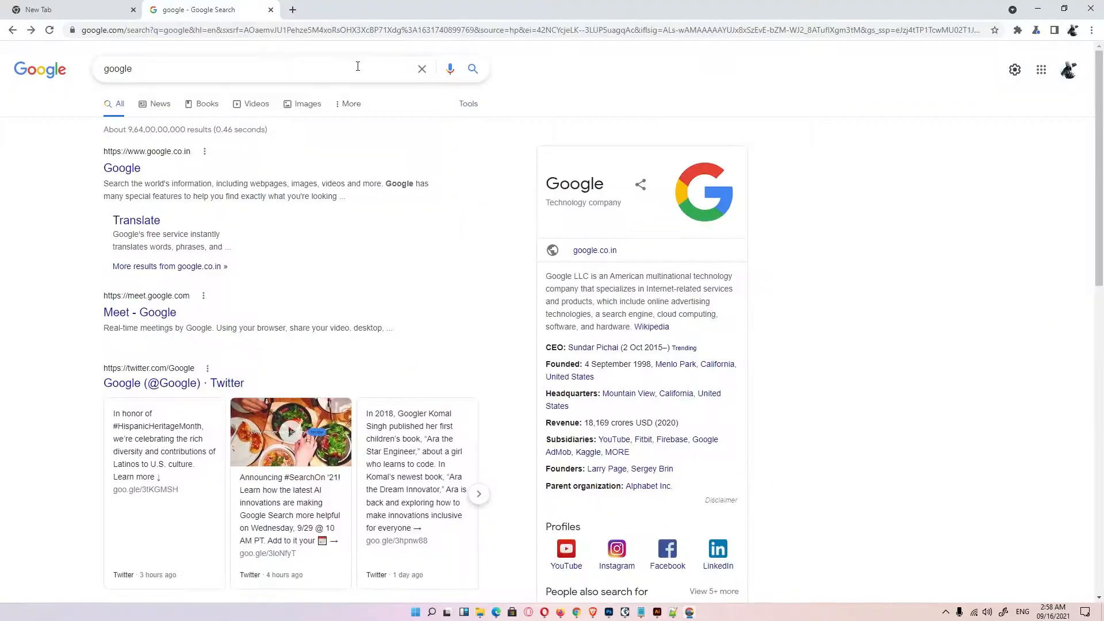
# Step: Search Google for 'hp laserjet p1008 printer driver'
pyautogui.write('hp laserjet p1008 printer driver')
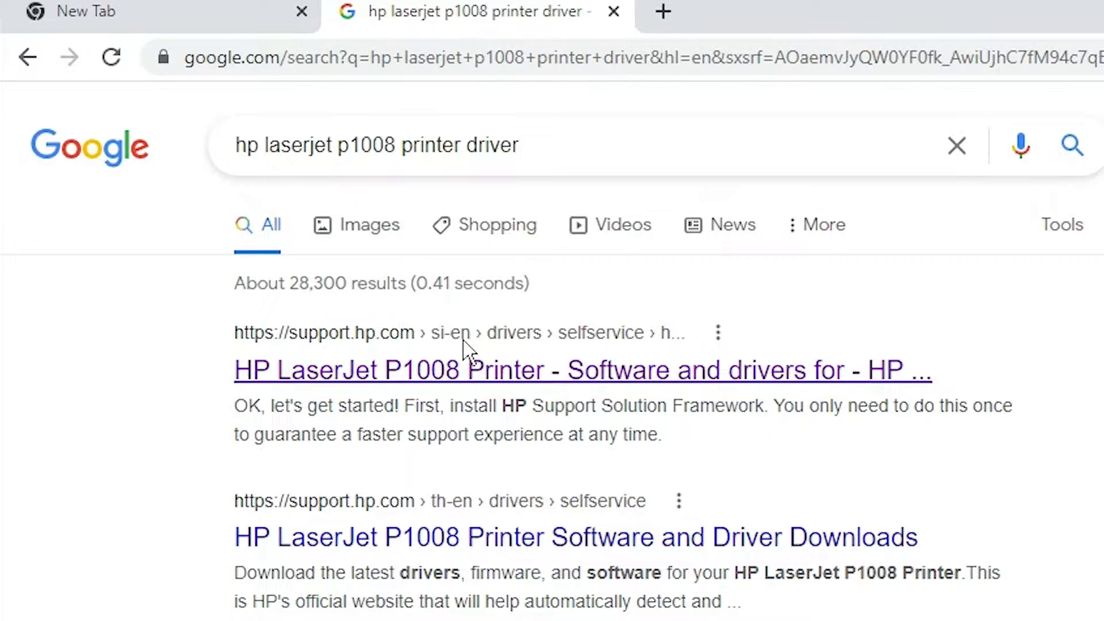
pyautogui.moveTo(461, 398)
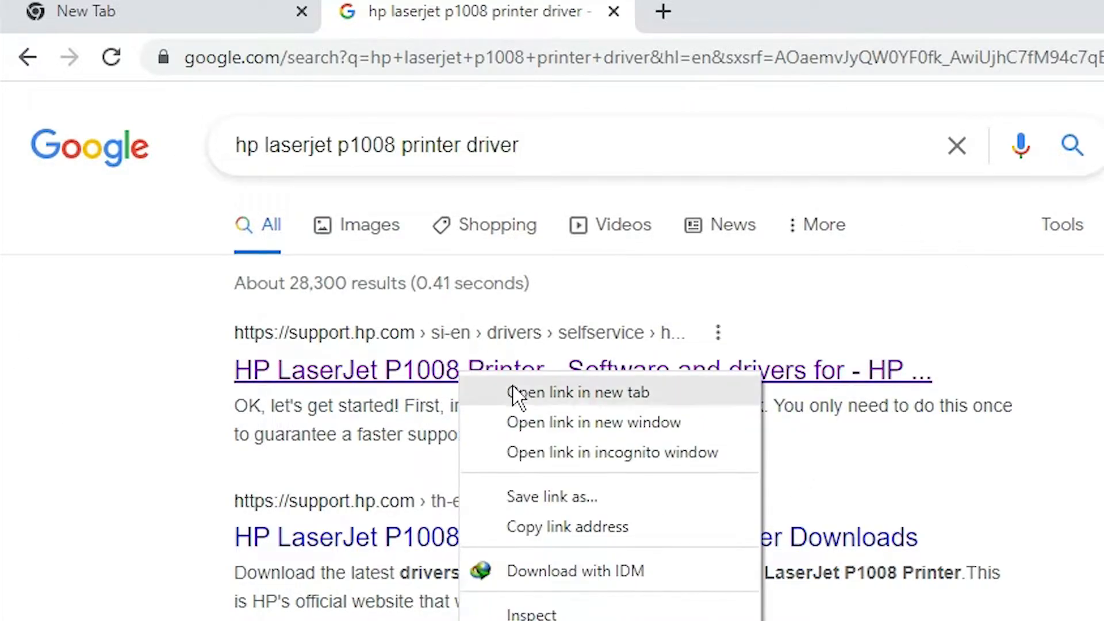
# Step: On HP Support's P1008 page, expand Basic Drivers and download the P1000-P1500 Hostbased Plug and Play Basic Driver
pyautogui.click(579, 392)
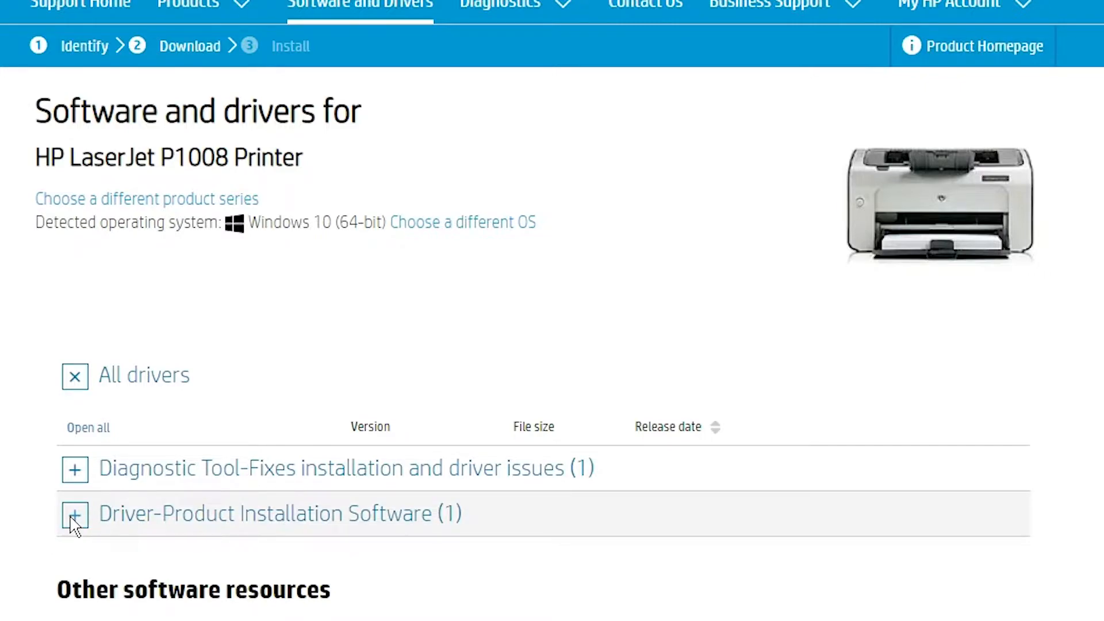
pyautogui.click(74, 514)
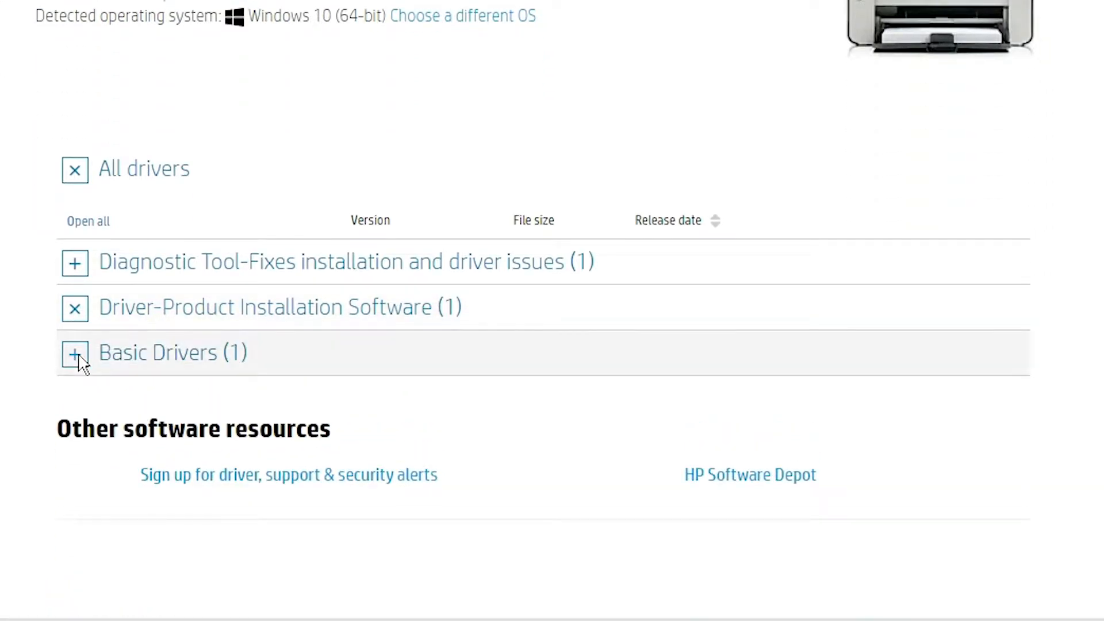
pyautogui.click(75, 353)
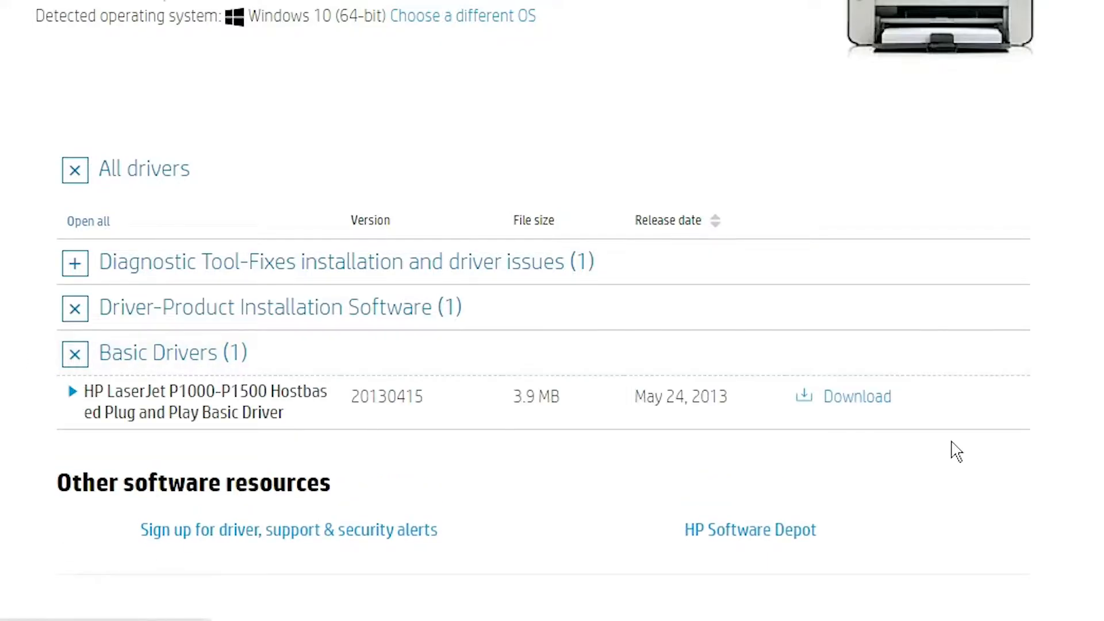
pyautogui.moveTo(856, 397)
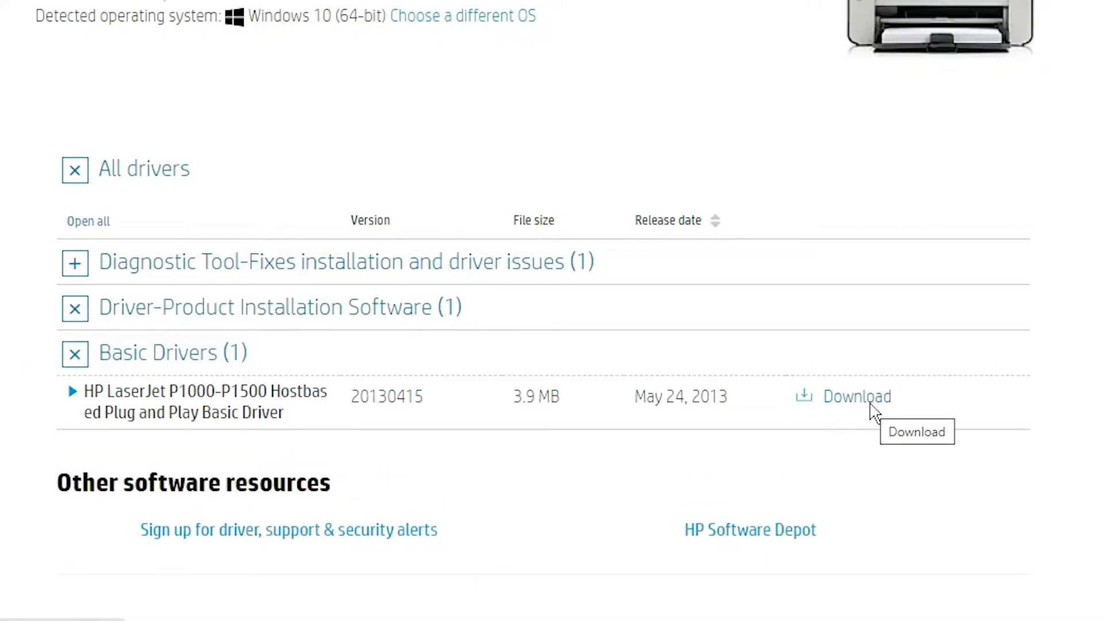
pyautogui.click(856, 397)
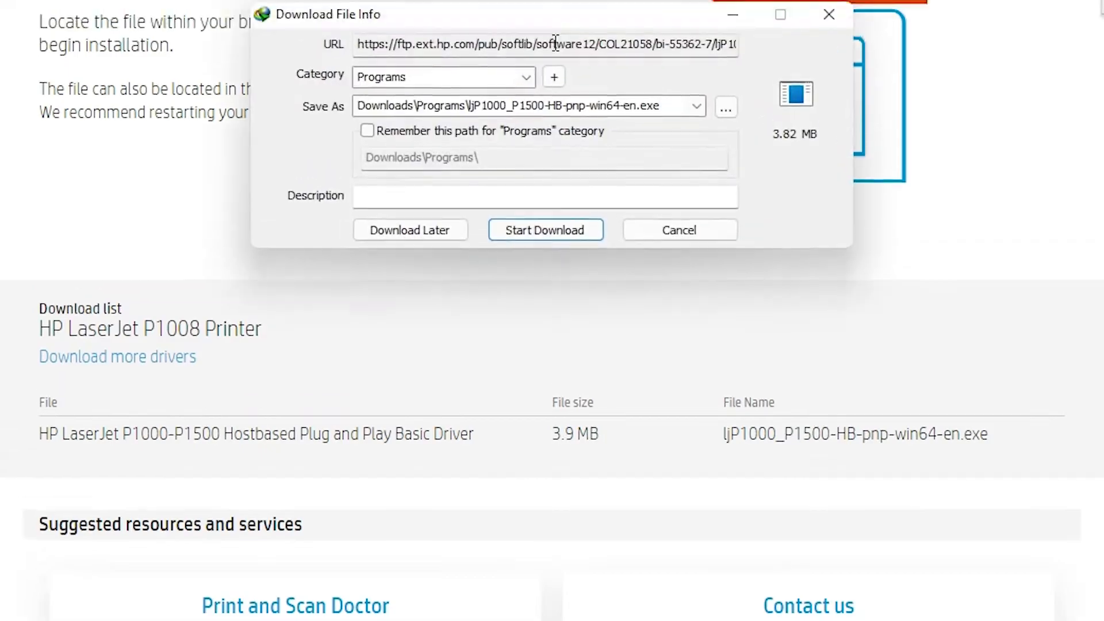
# Step: Save the P1000-P1500 driver installer to the Desktop via IDM's Download File Info dialog
pyautogui.click(726, 107)
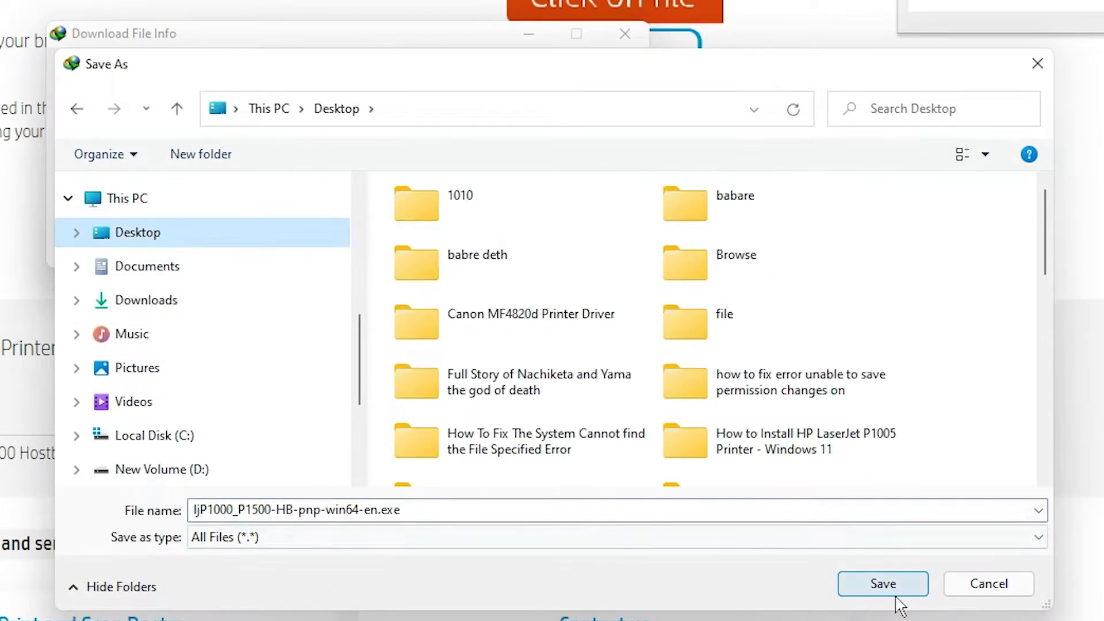
pyautogui.click(882, 584)
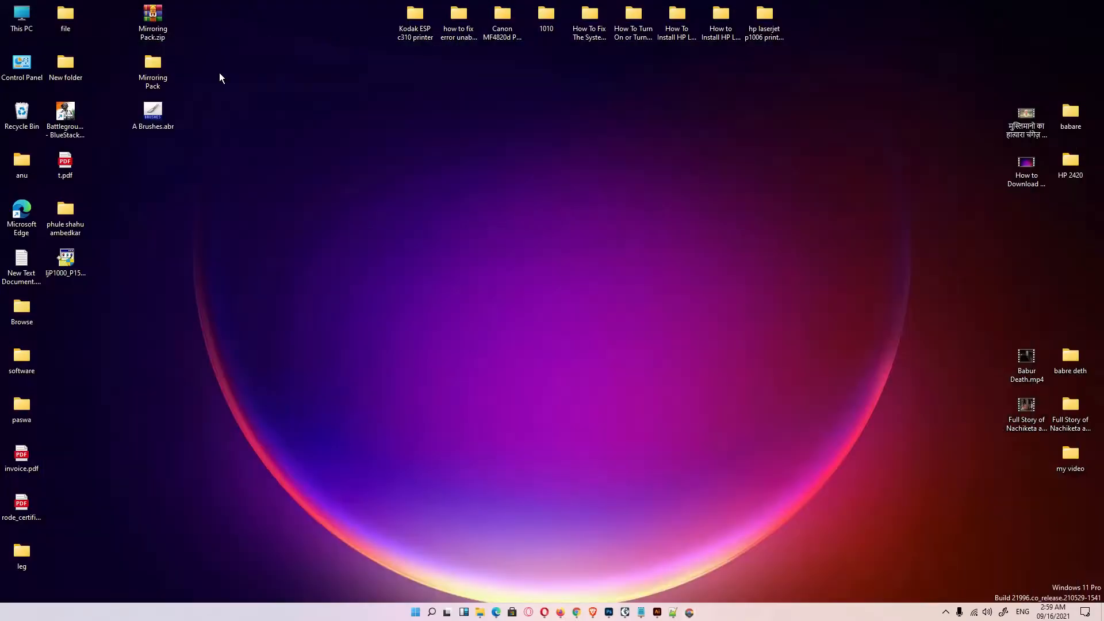
# Step: Move the installer to open desktop space and extract it into a ljP1000_P1500-HB-pnp-win64-en folder
pyautogui.moveTo(64, 256); pyautogui.dragTo(196, 222)
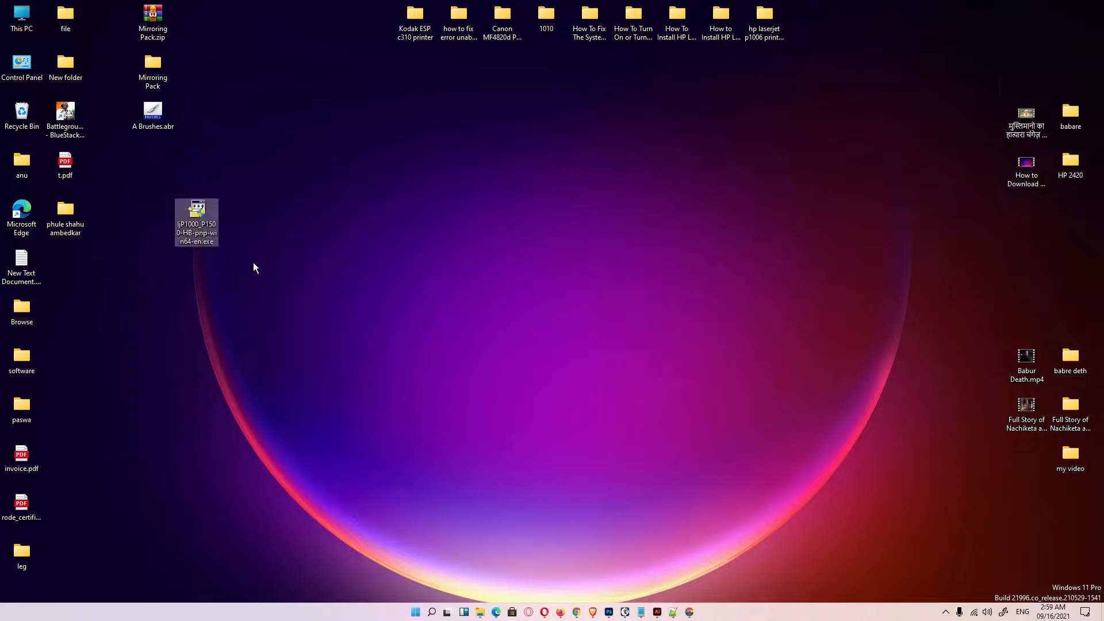
pyautogui.rightClick(195, 222)
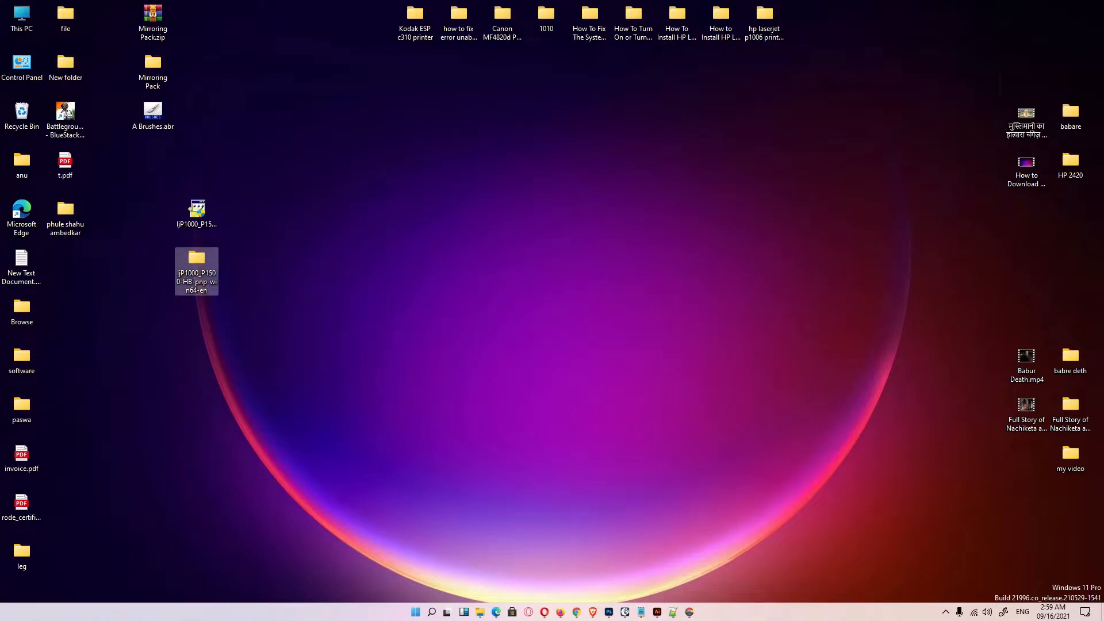
# Step: Launch Control Panel from Start search, enter Devices and Printers and start Add a printer
pyautogui.click(361, 608)
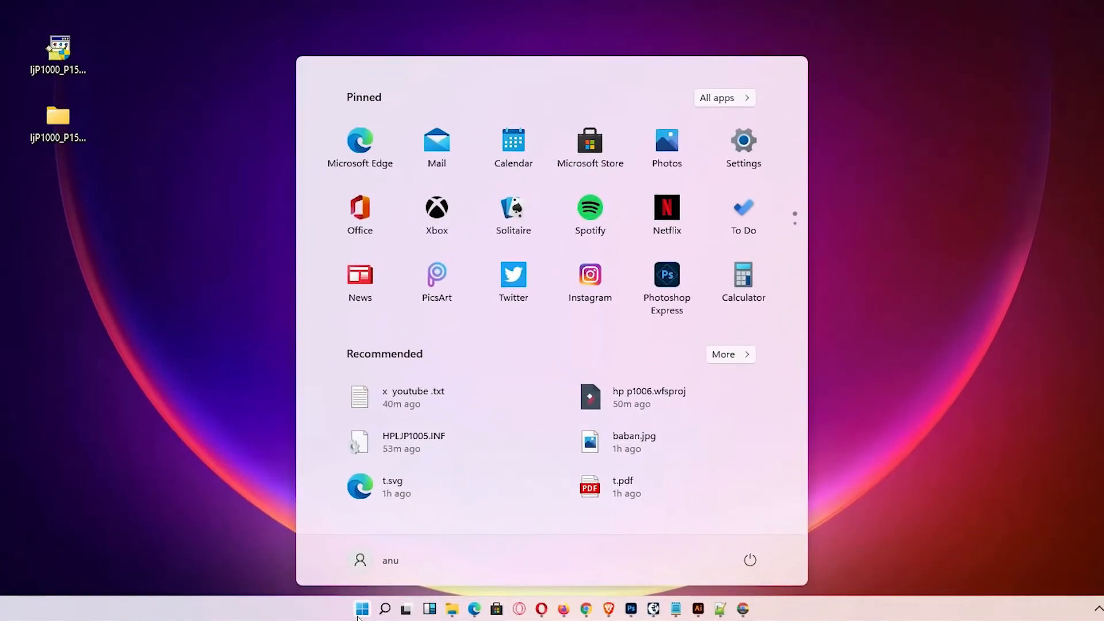
pyautogui.write('control Panel')
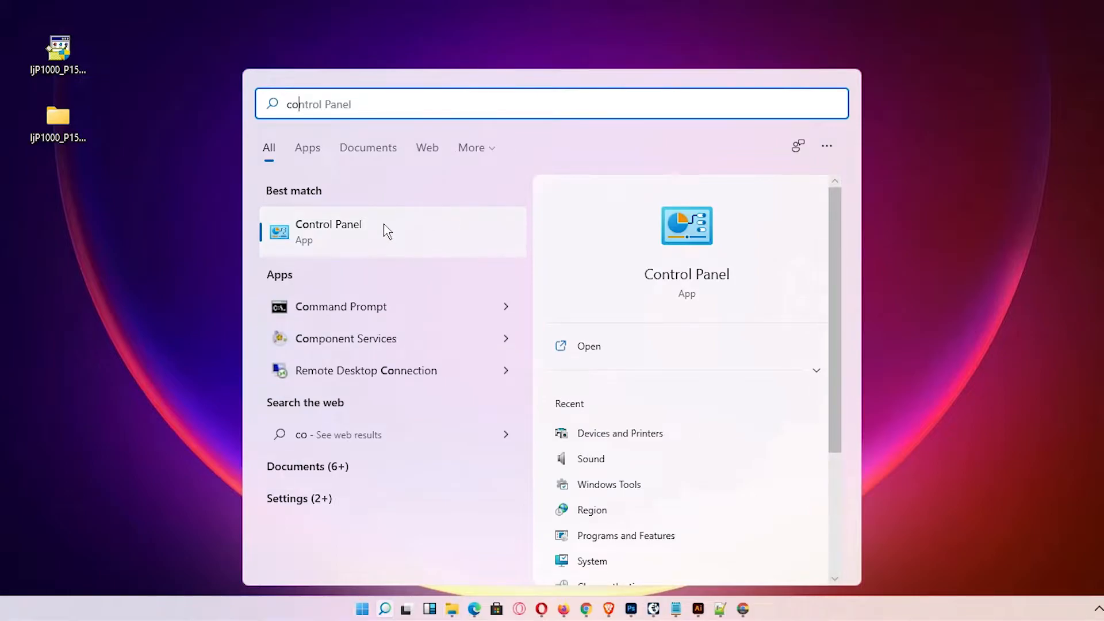
pyautogui.click(327, 231)
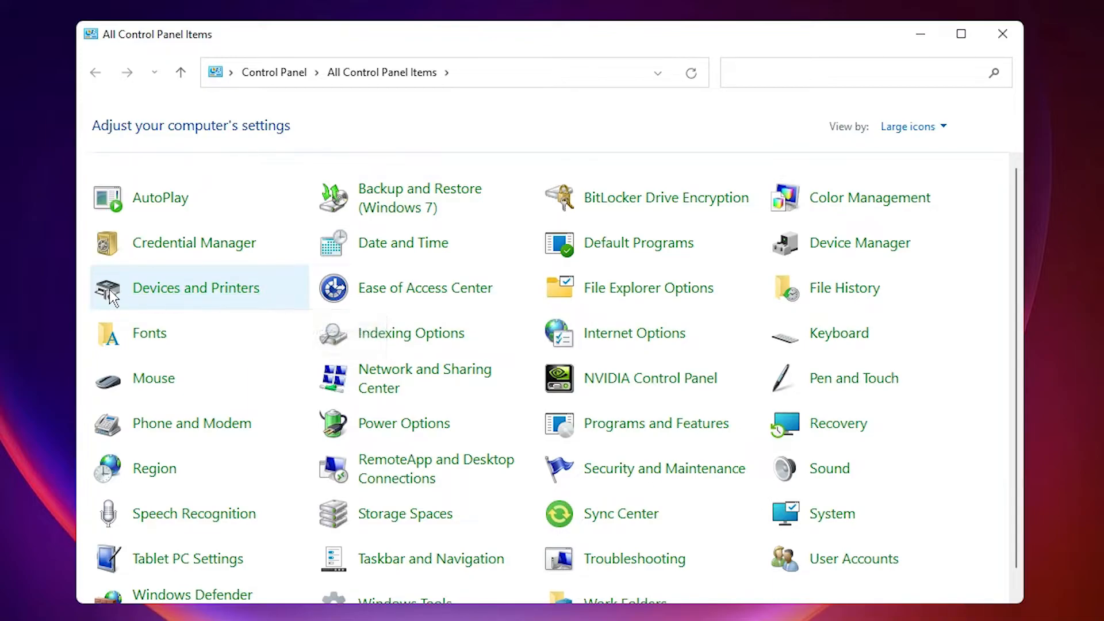
pyautogui.doubleClick(195, 287)
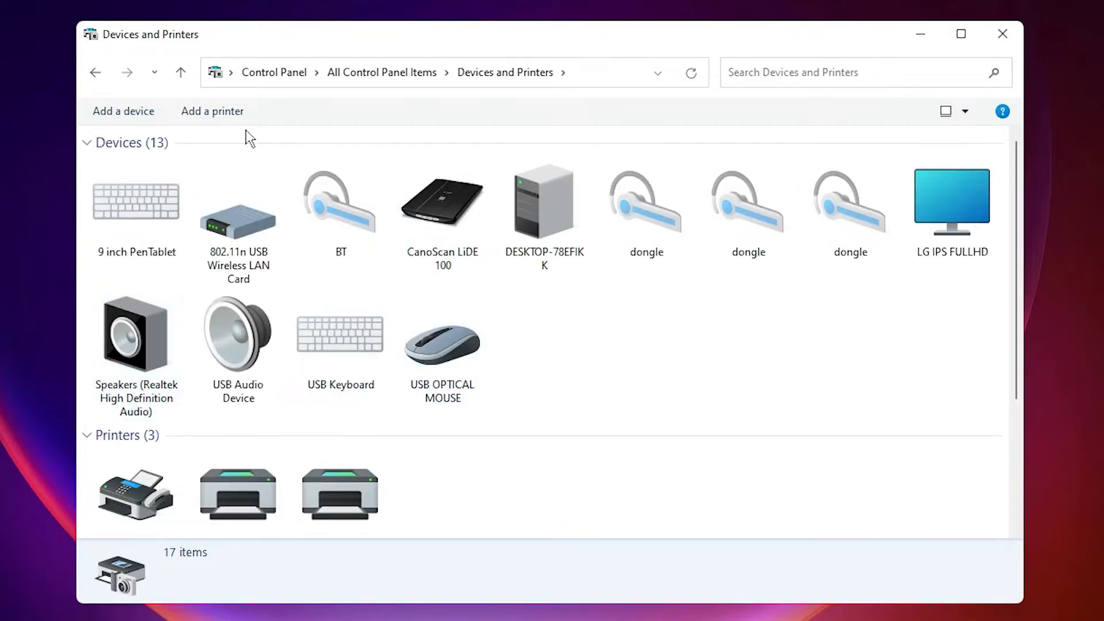
pyautogui.moveTo(211, 111)
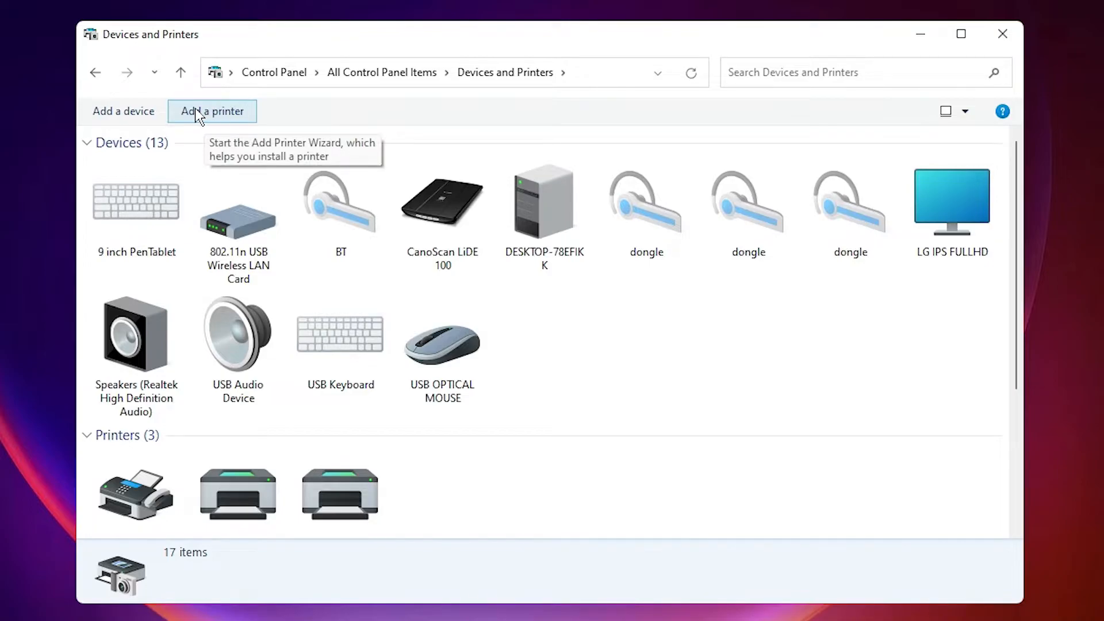
pyautogui.click(211, 111)
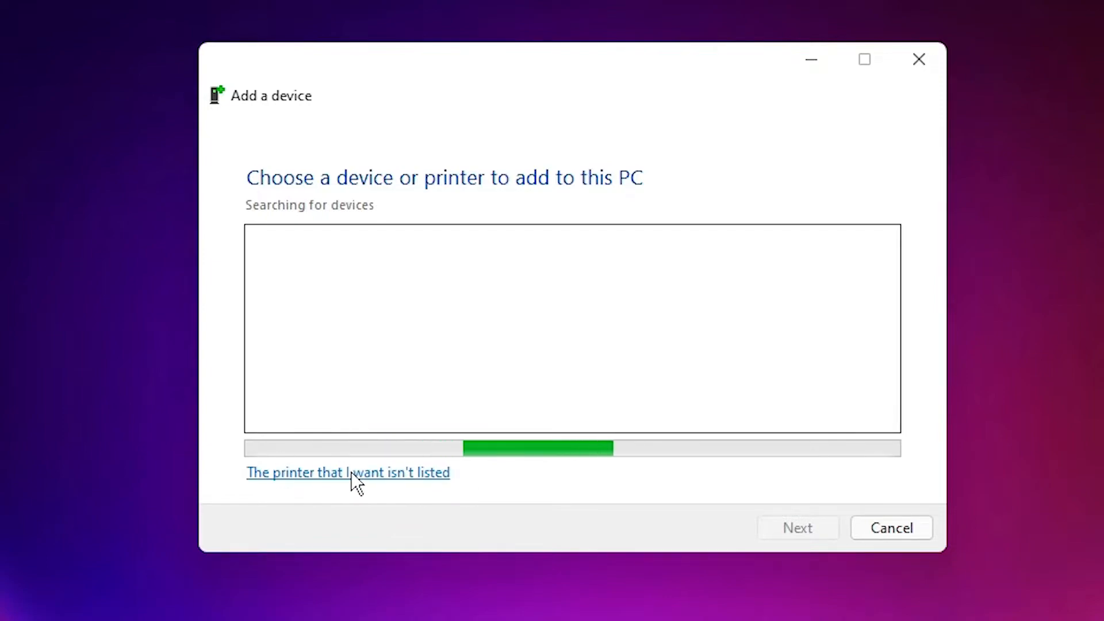
# Step: Skip detection, choose a local printer with manual settings and reach the port selection step
pyautogui.click(348, 473)
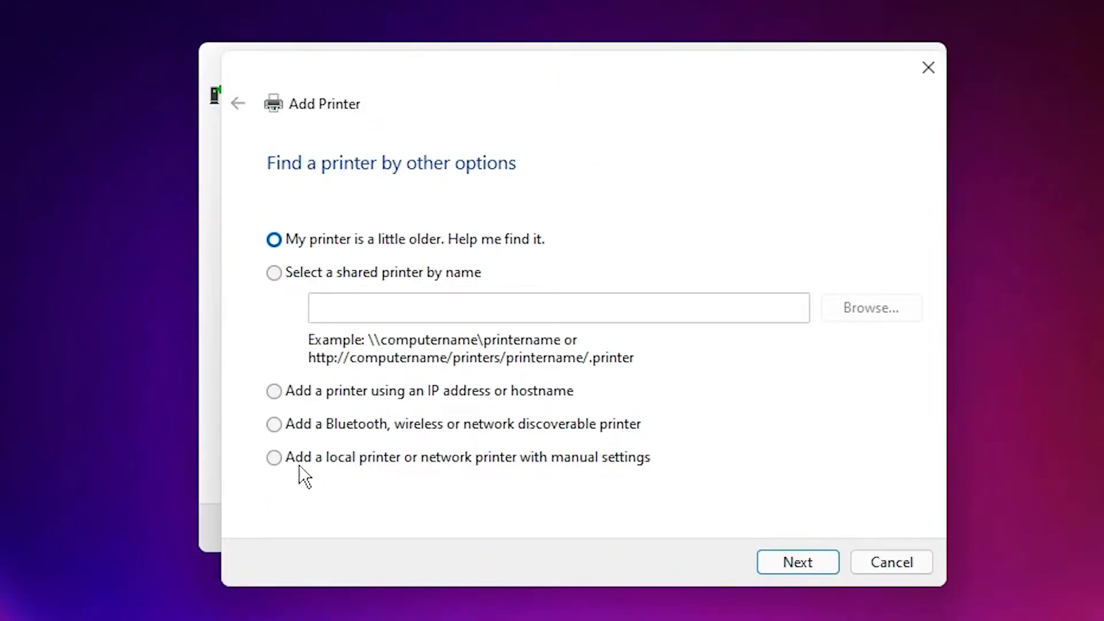
pyautogui.click(274, 457)
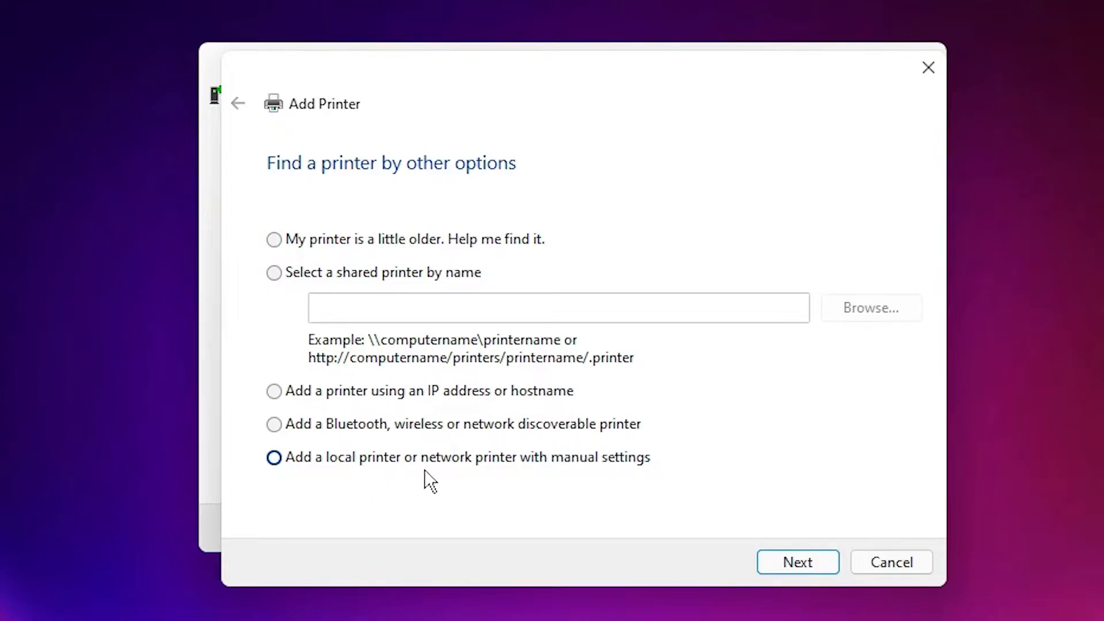
pyautogui.moveTo(497, 497)
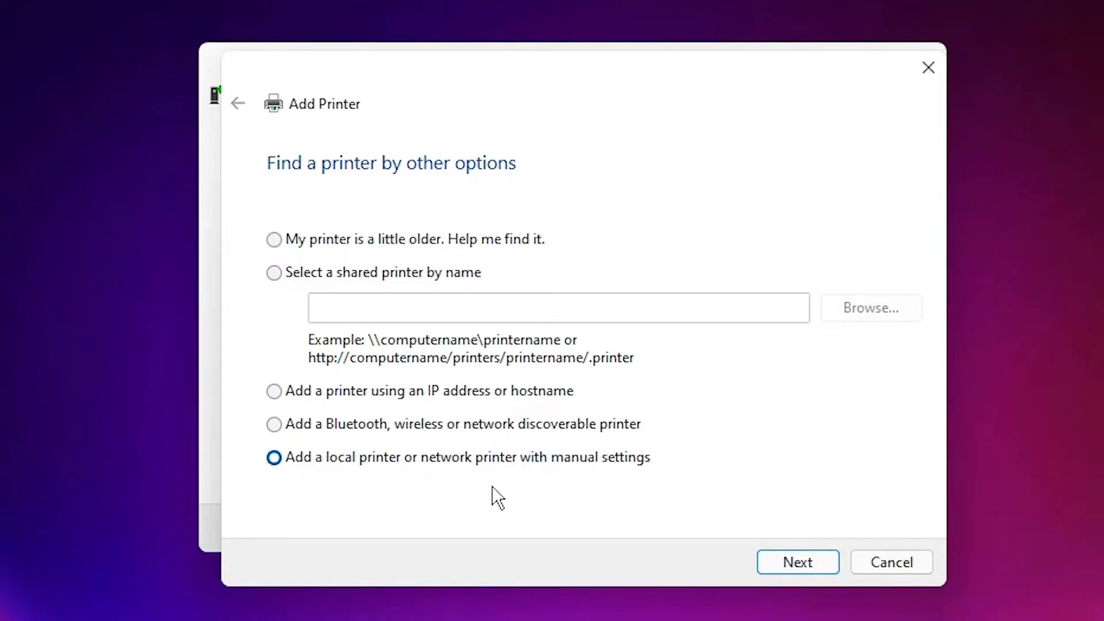
pyautogui.click(796, 562)
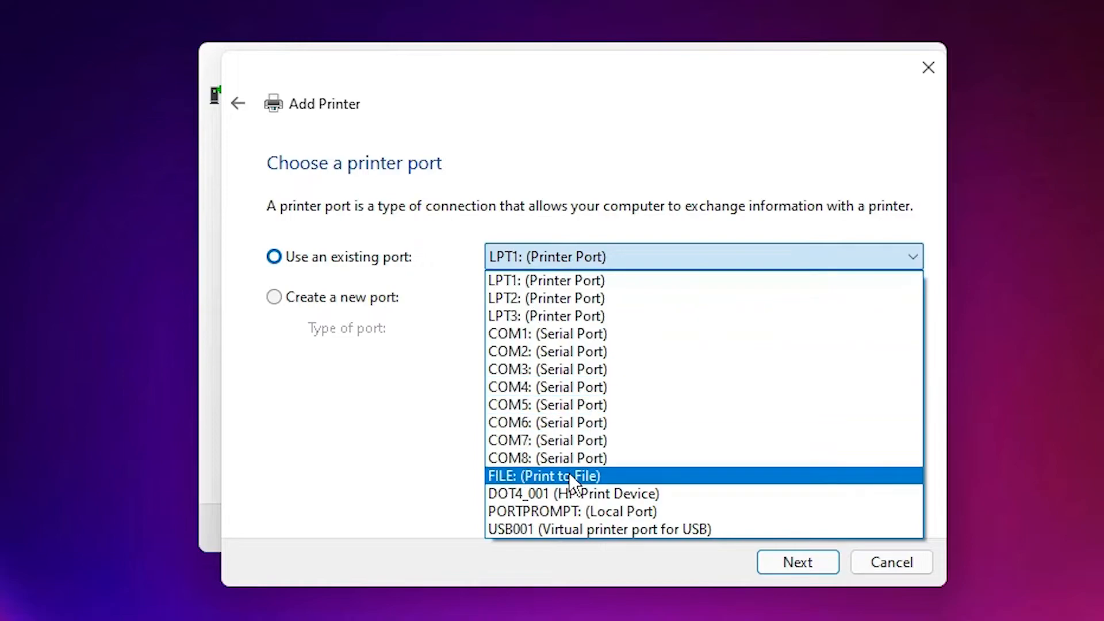
pyautogui.moveTo(606, 493)
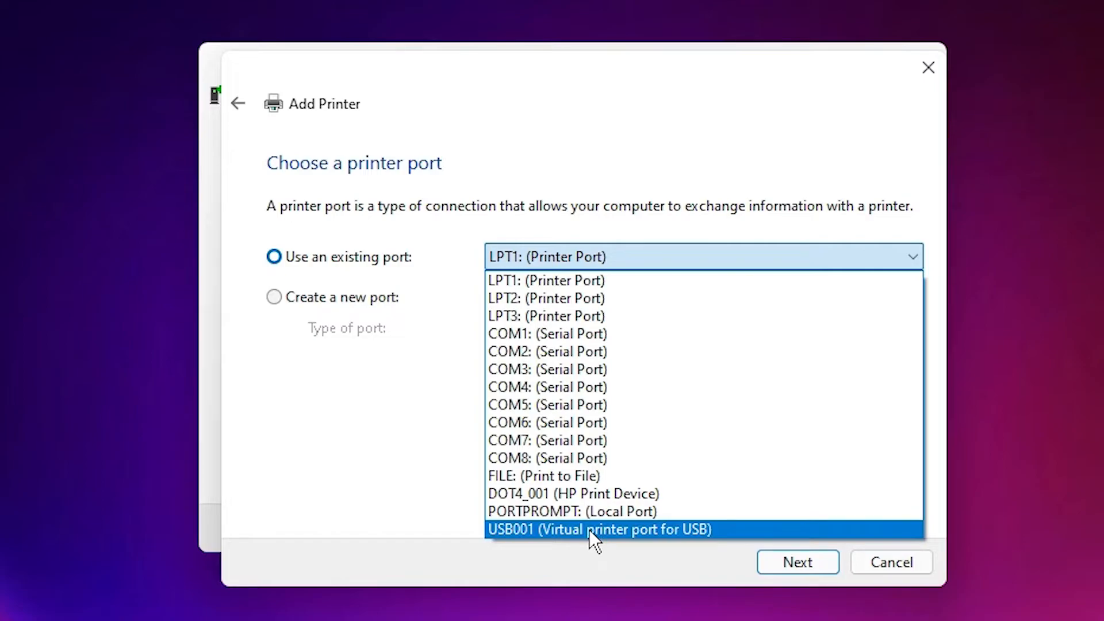
# Step: Use the USB001 virtual USB port and choose Have Disk to supply the driver manually
pyautogui.click(598, 529)
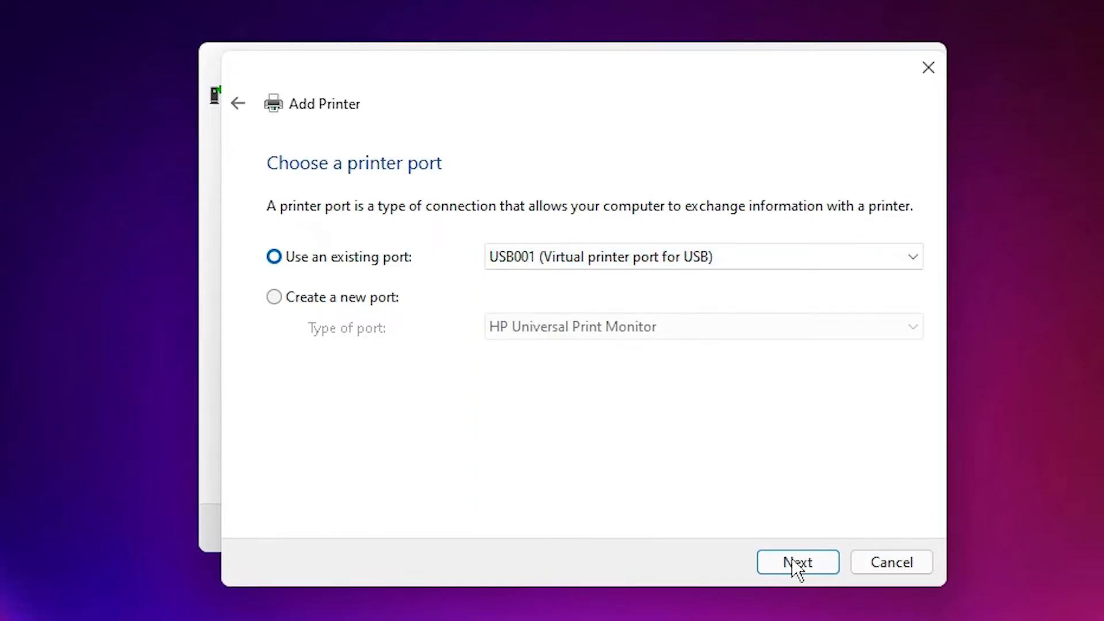
pyautogui.click(797, 562)
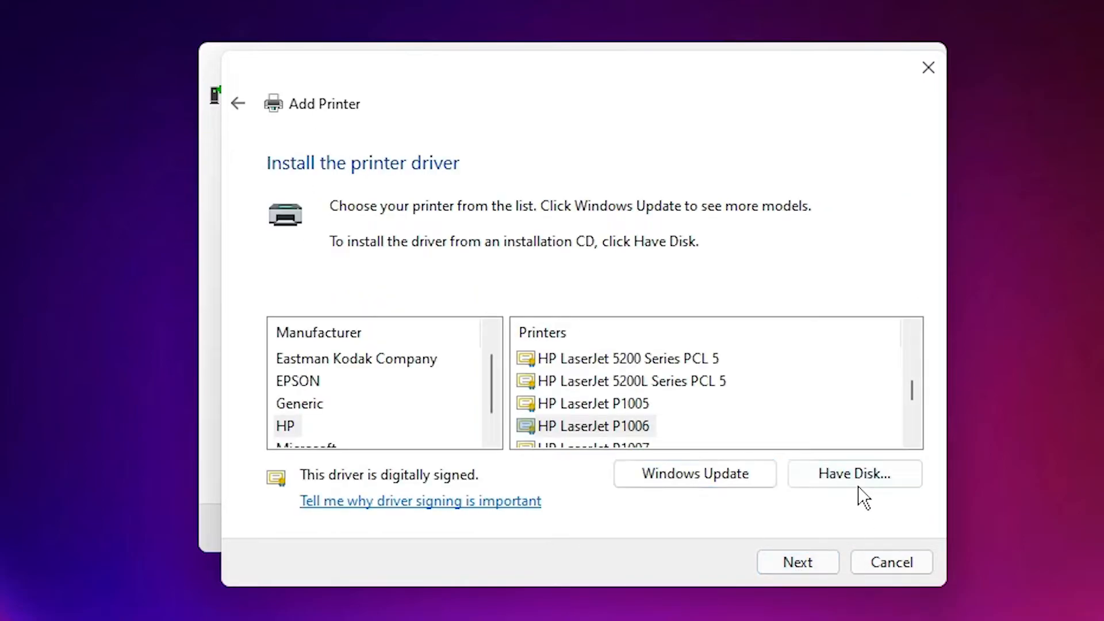
pyautogui.click(854, 472)
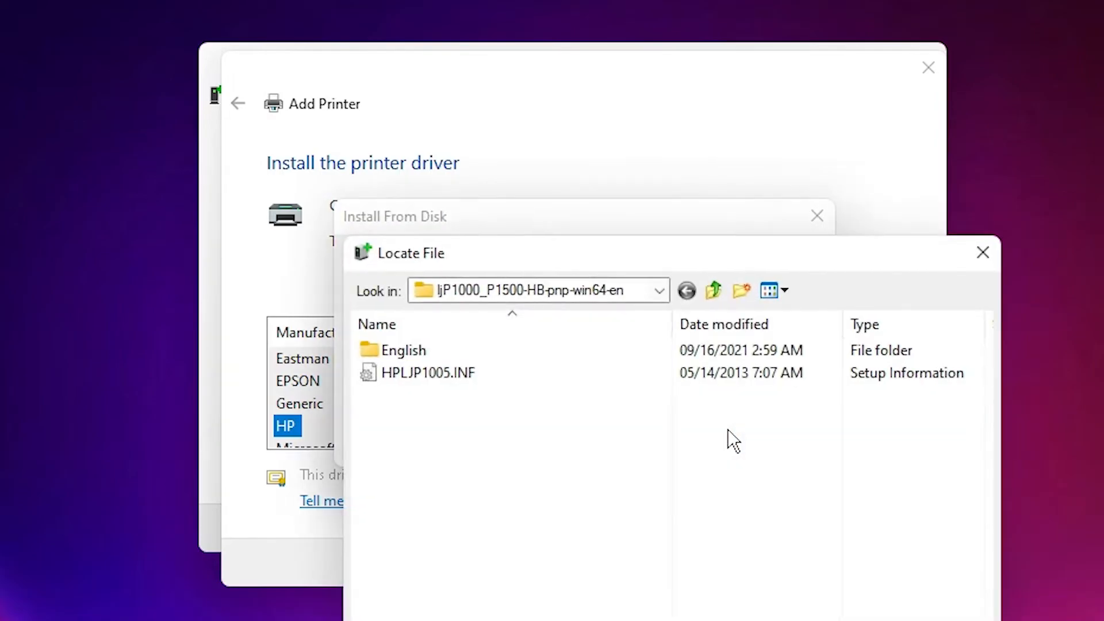
pyautogui.click(658, 291)
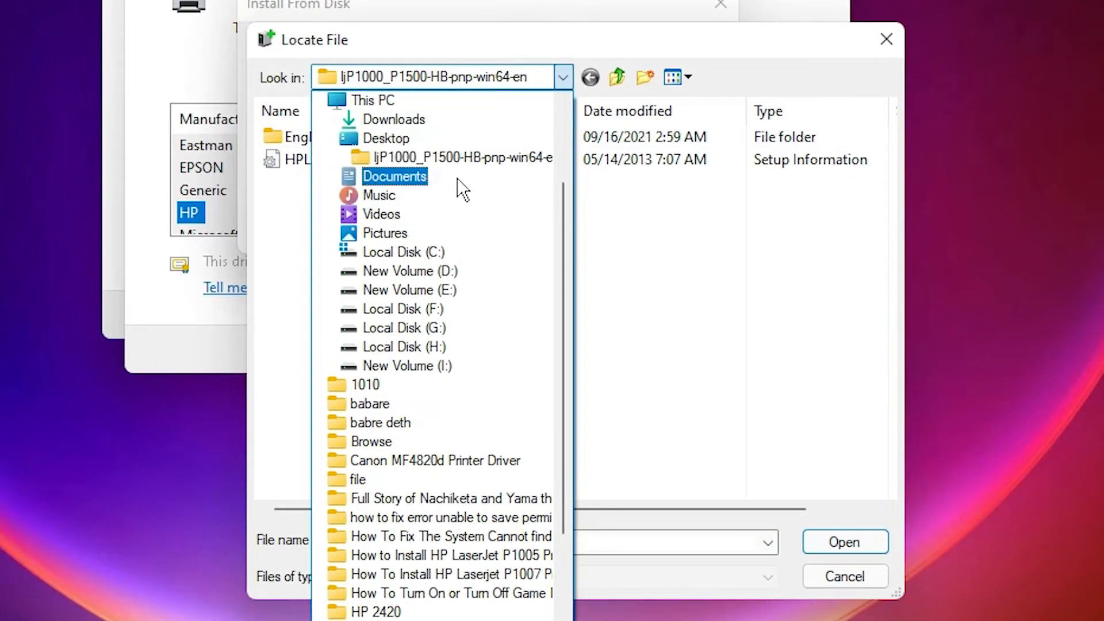
# Step: Point the driver source at HPLJP1005.INF in the Desktop's ljP1000_P1500-HB-pnp-win64-en folder
pyautogui.click(386, 138)
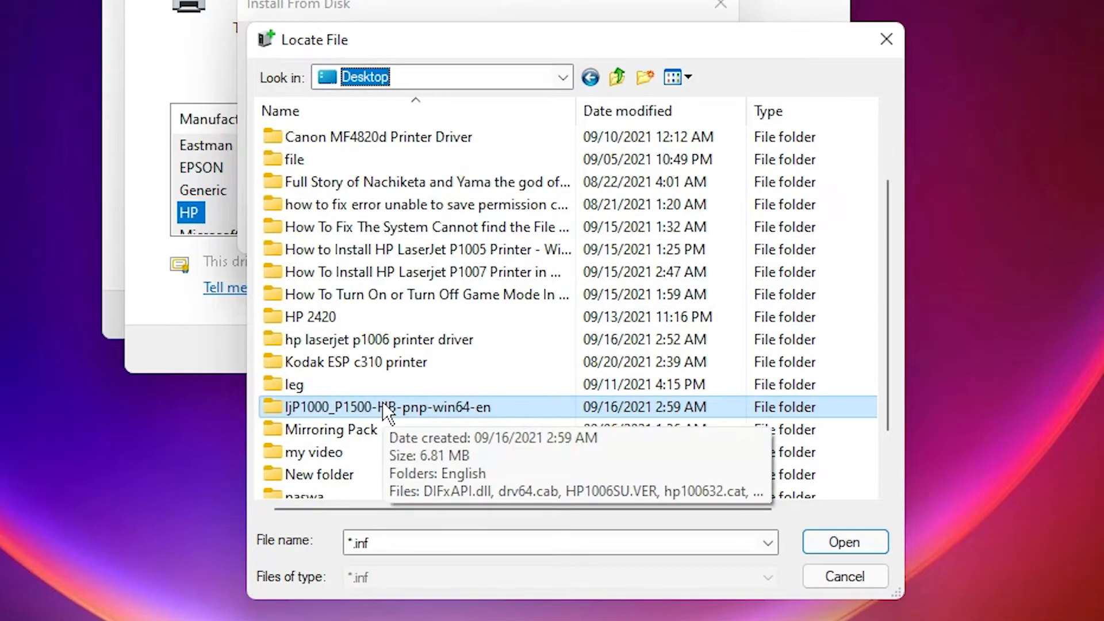
pyautogui.doubleClick(387, 407)
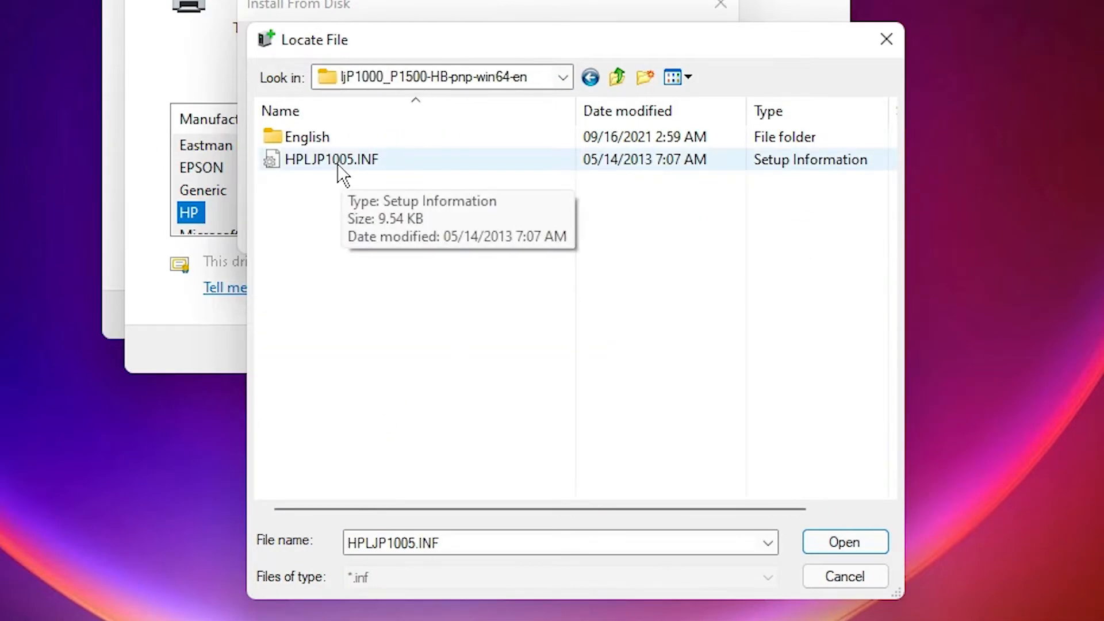
pyautogui.click(332, 158)
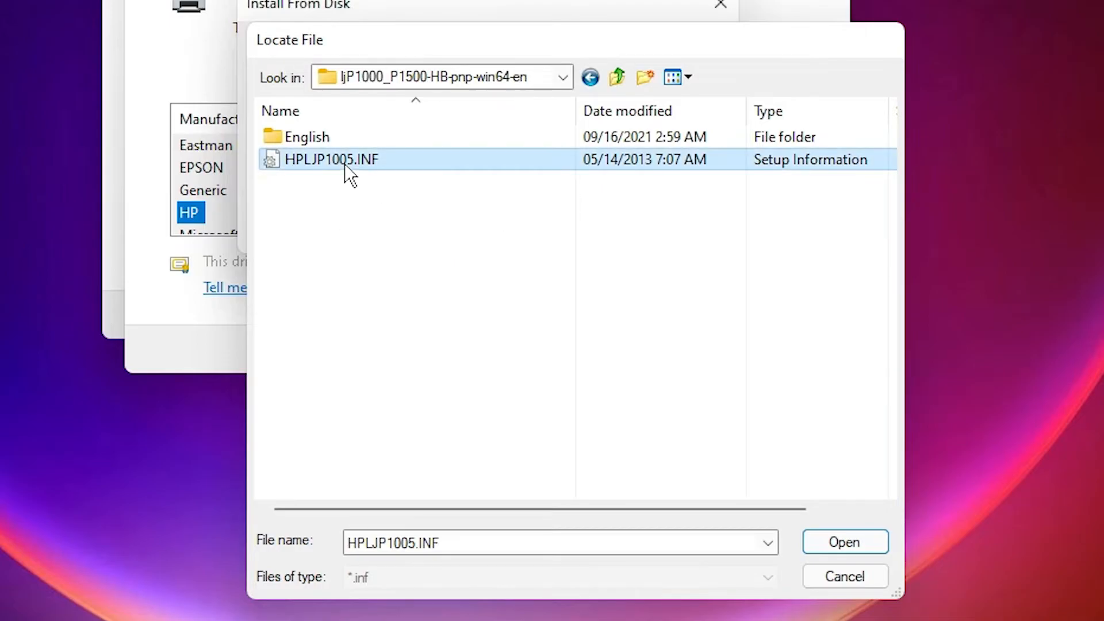
pyautogui.click(843, 542)
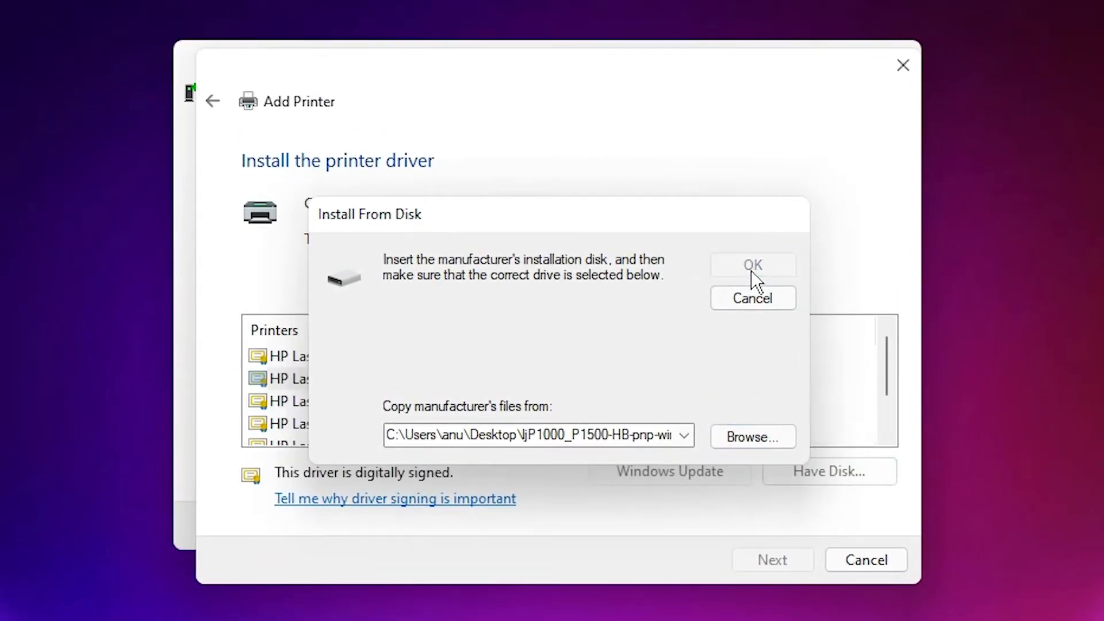
# Step: Install the HP LaserJet P1008 model with its default name and finish the wizard
pyautogui.click(751, 266)
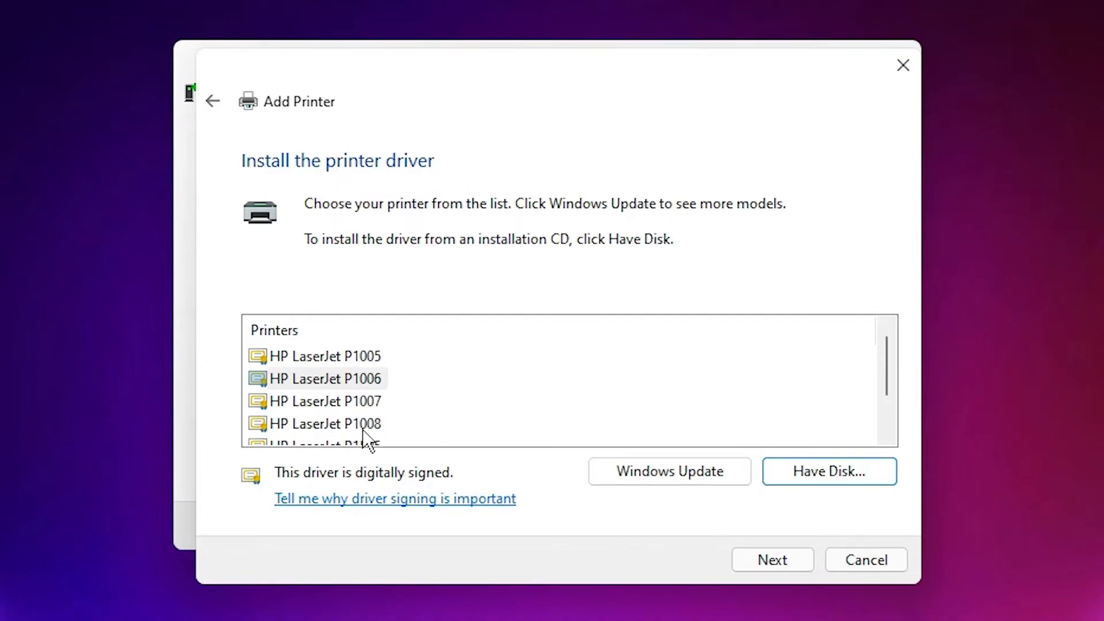
pyautogui.click(324, 423)
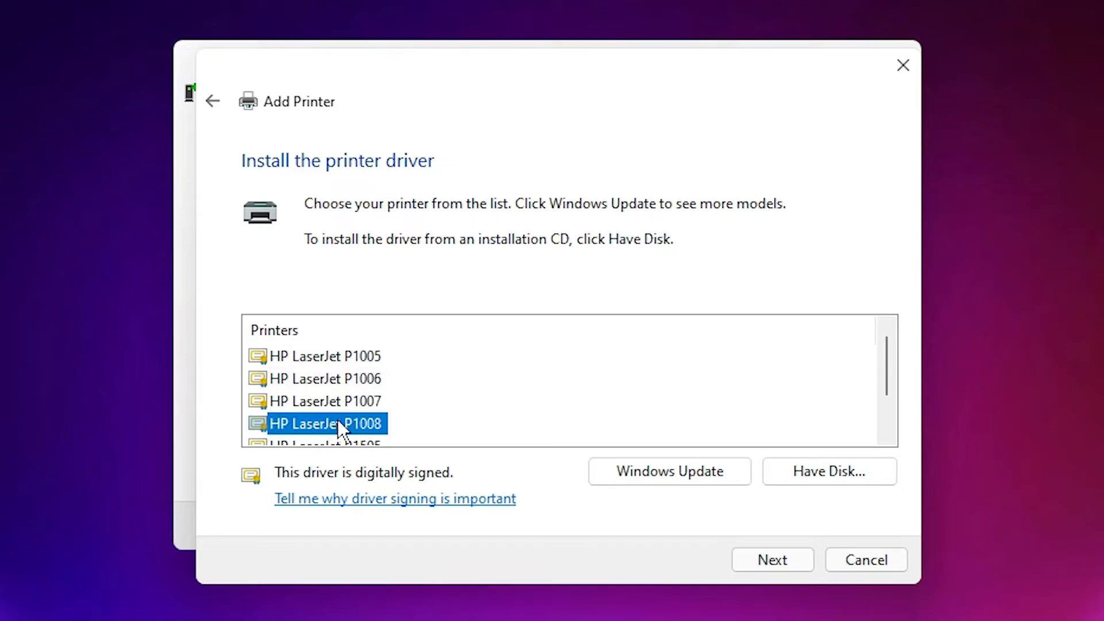
pyautogui.click(771, 560)
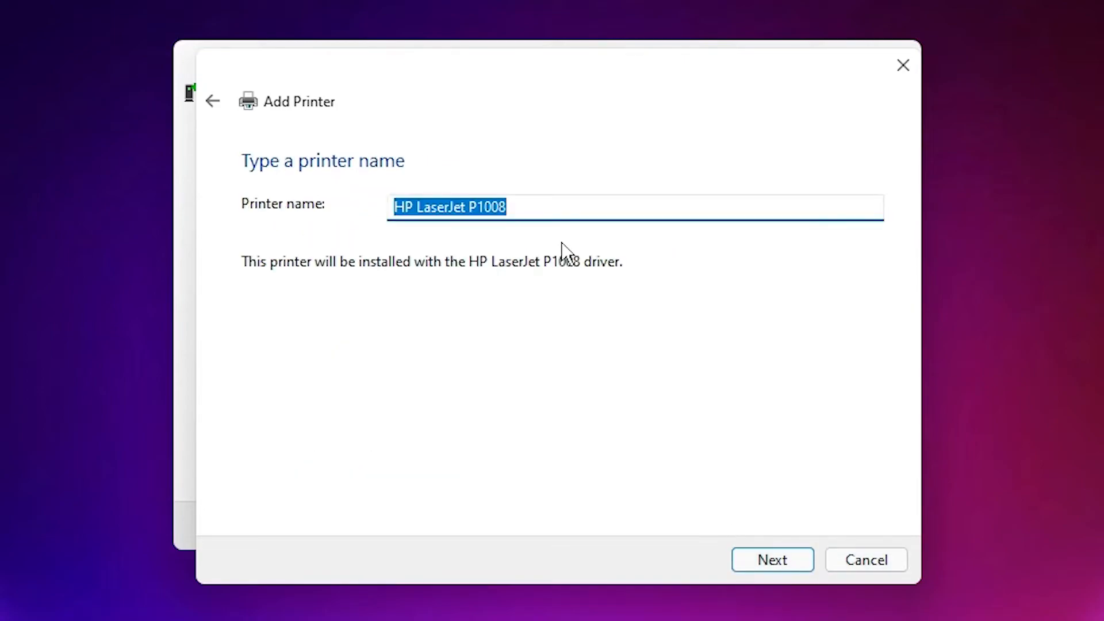
pyautogui.click(772, 560)
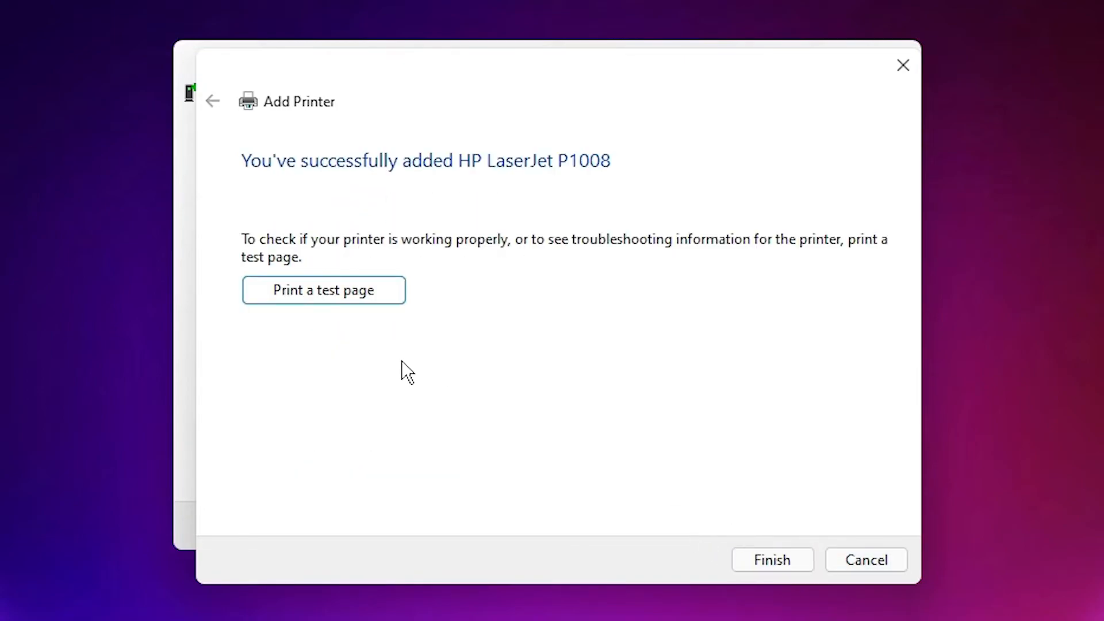
pyautogui.moveTo(223, 351)
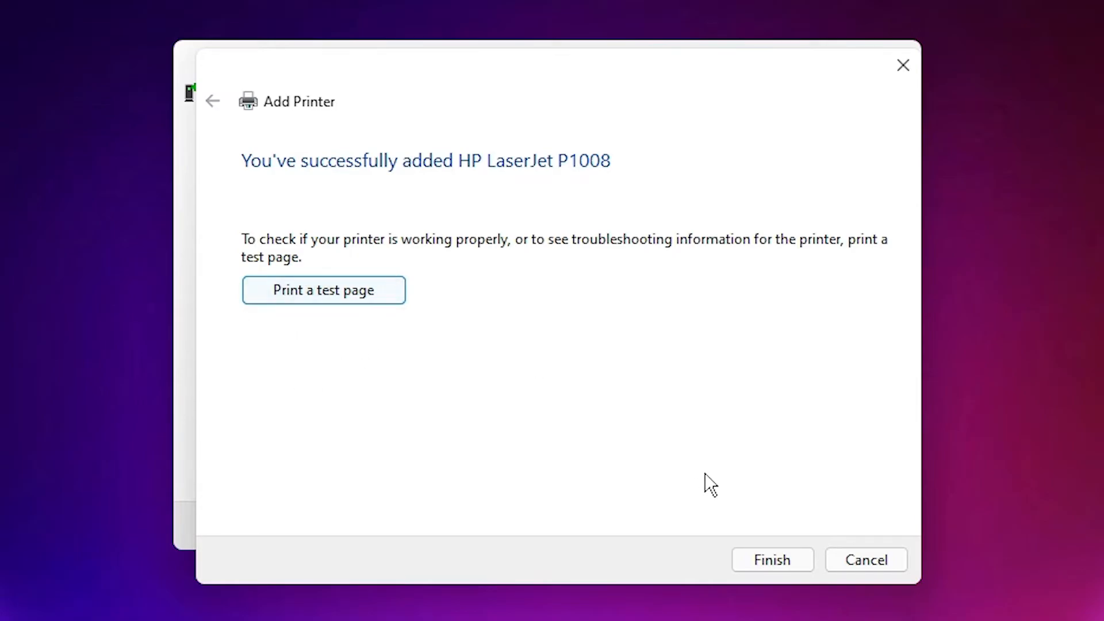
pyautogui.click(770, 560)
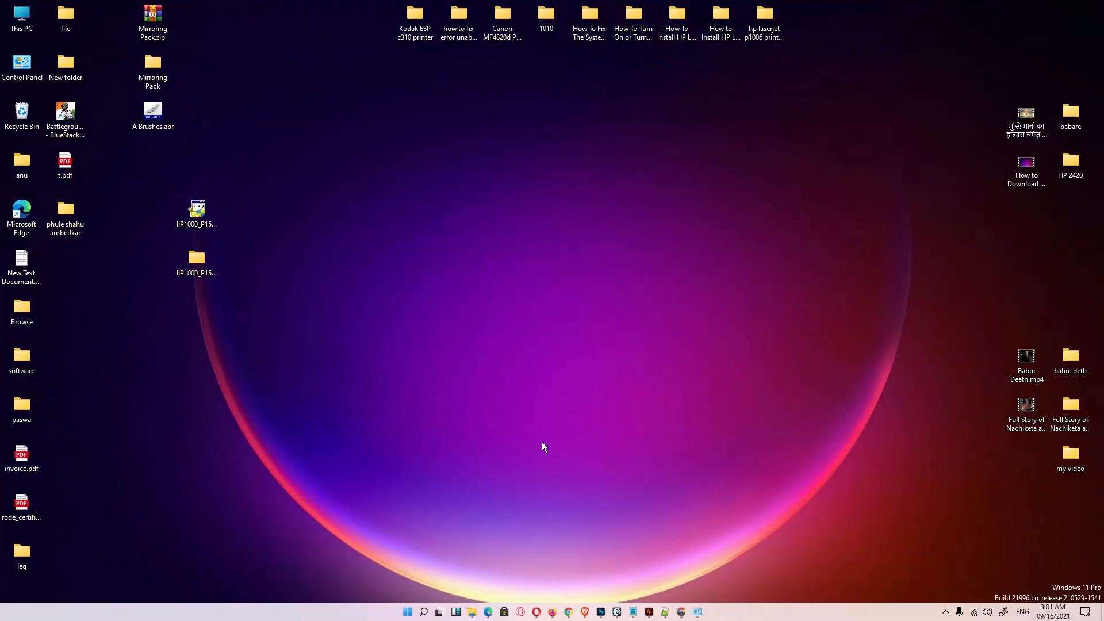
pyautogui.moveTo(398, 603)
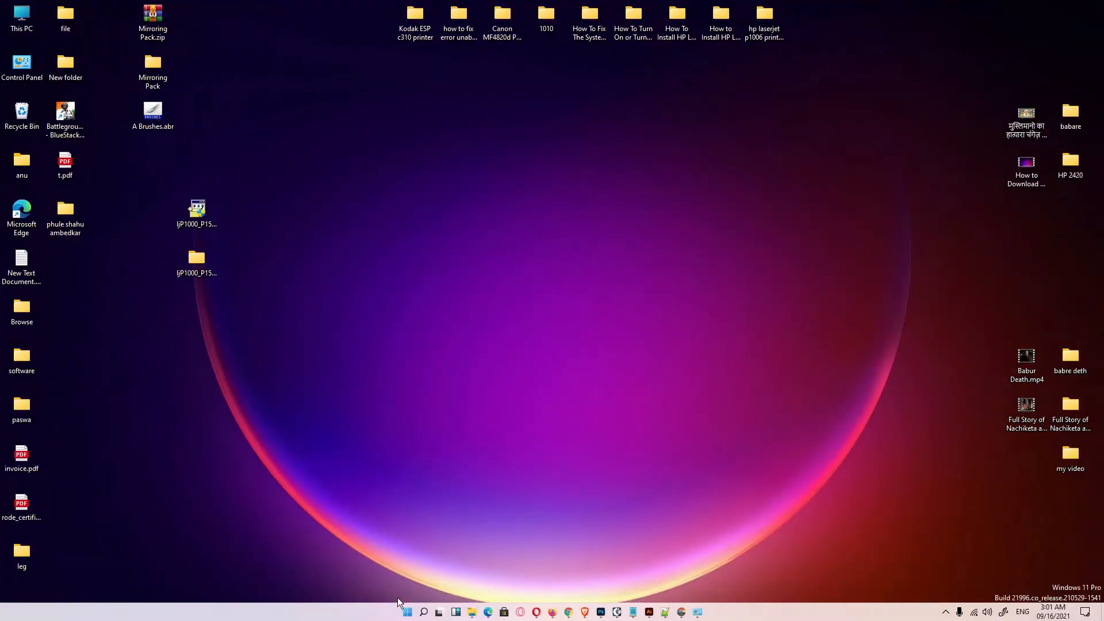
# Step: Restore Devices and Printers to confirm HP LaserJet P1008 is listed among the printers
pyautogui.click(407, 611)
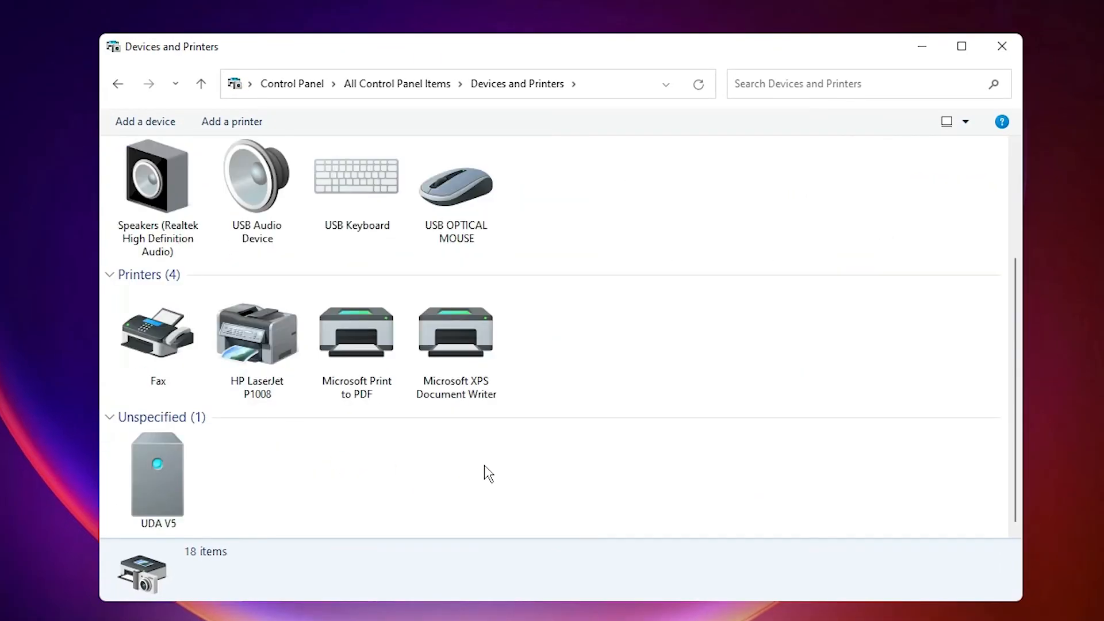
pyautogui.moveTo(279, 398)
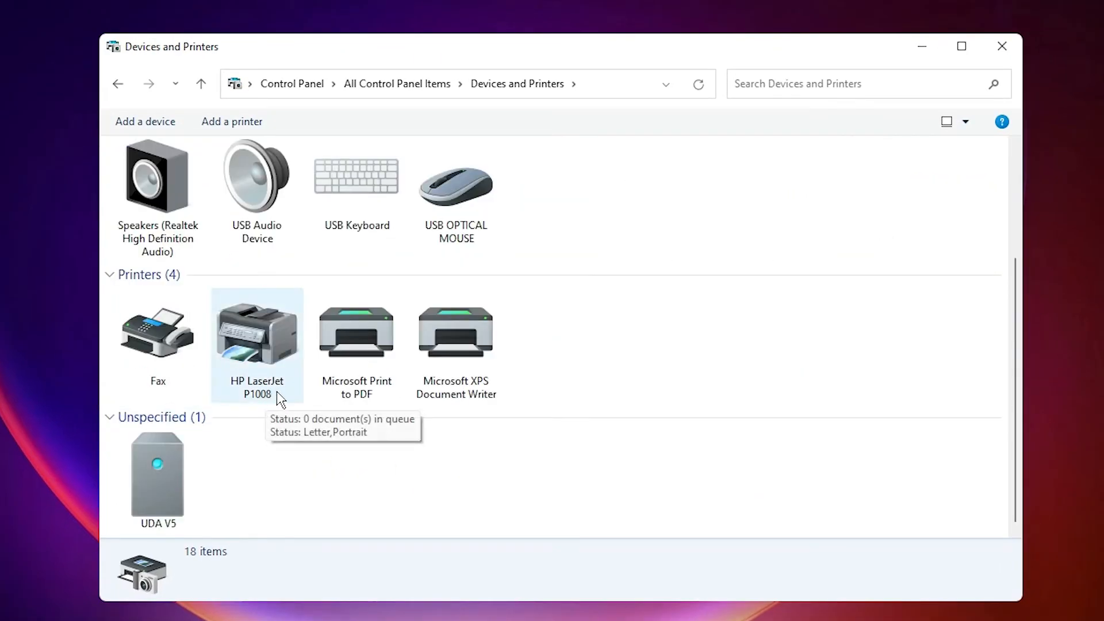